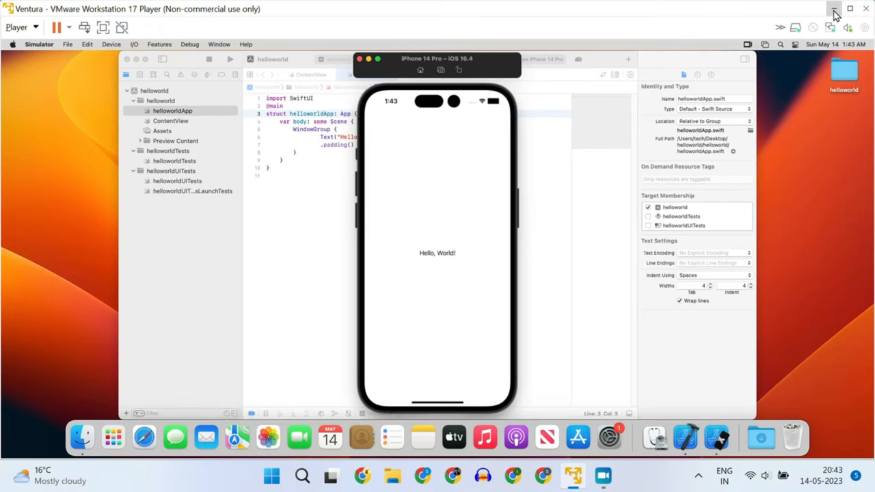
Minimize the running Ventura VM window to reveal the Windows desktop.
left_click(834, 14)
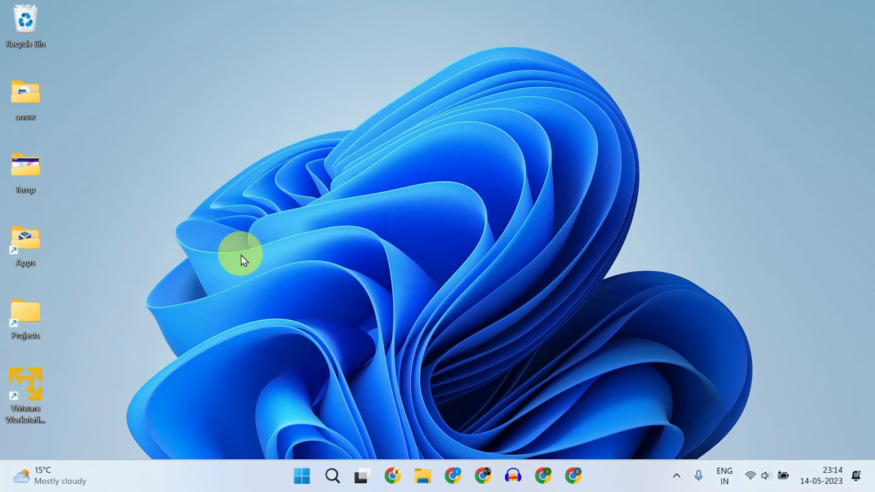
mouse_move(34, 383)
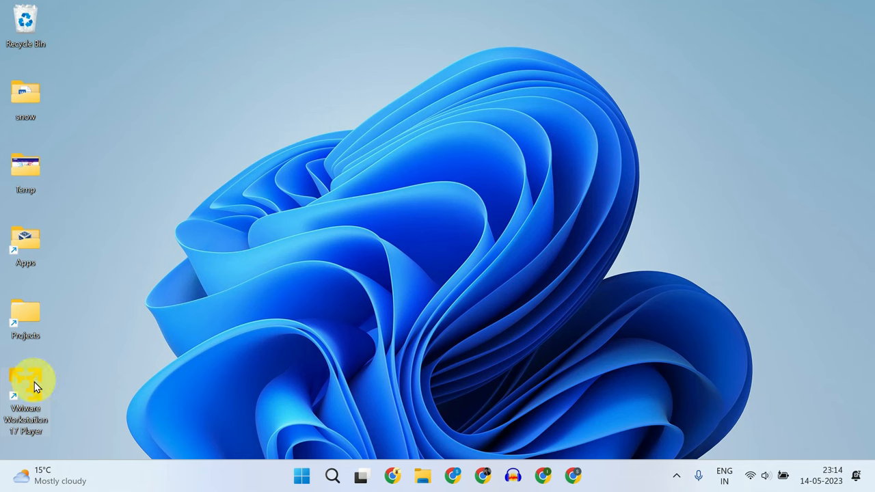
mouse_move(345, 331)
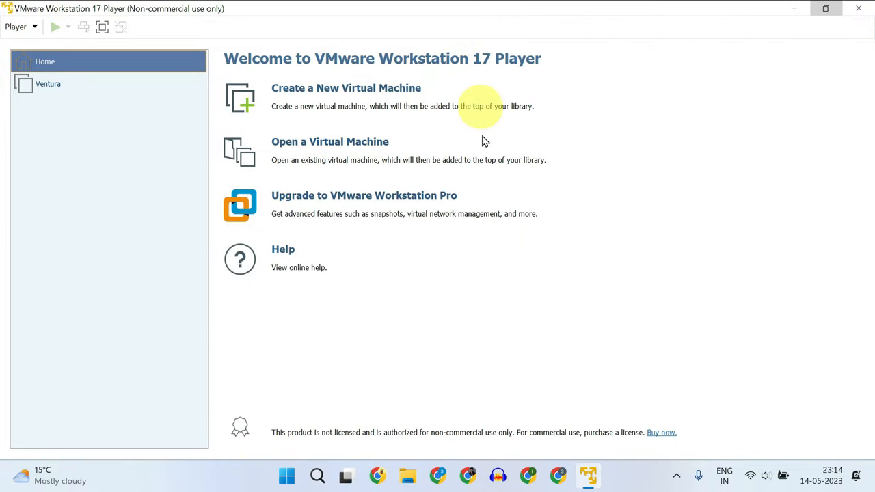
Select the powered-off Ventura VM (macOS 13, 4 GB RAM) in the Player library.
left_click(48, 83)
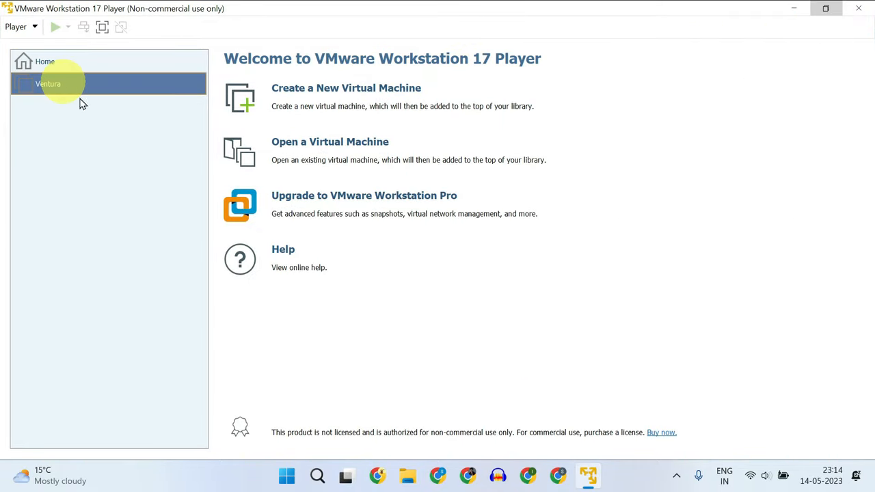
left_click(48, 83)
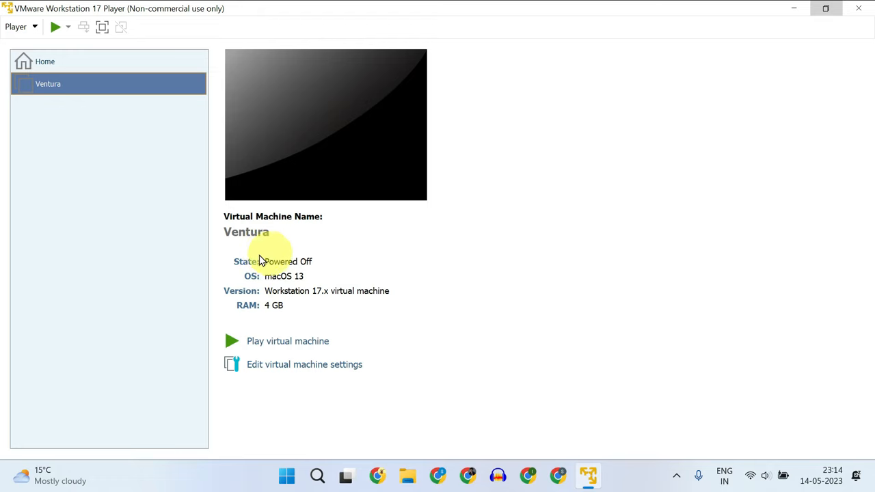
mouse_move(116, 141)
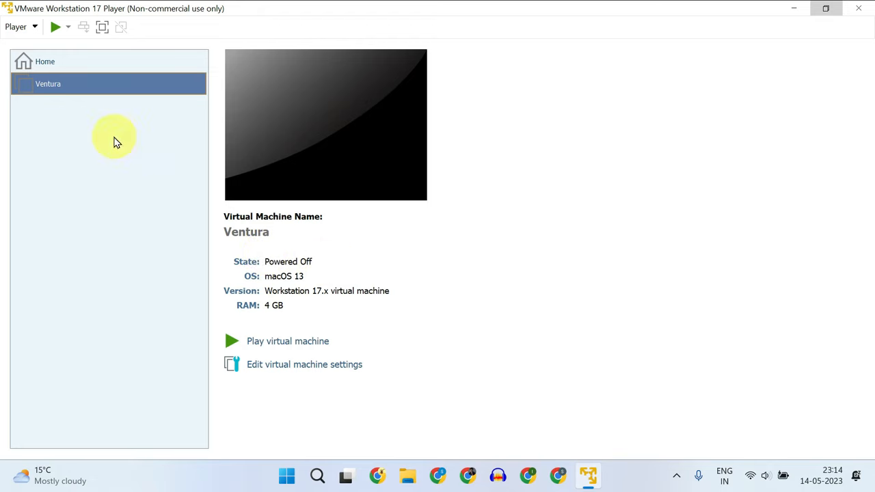
double_click(48, 83)
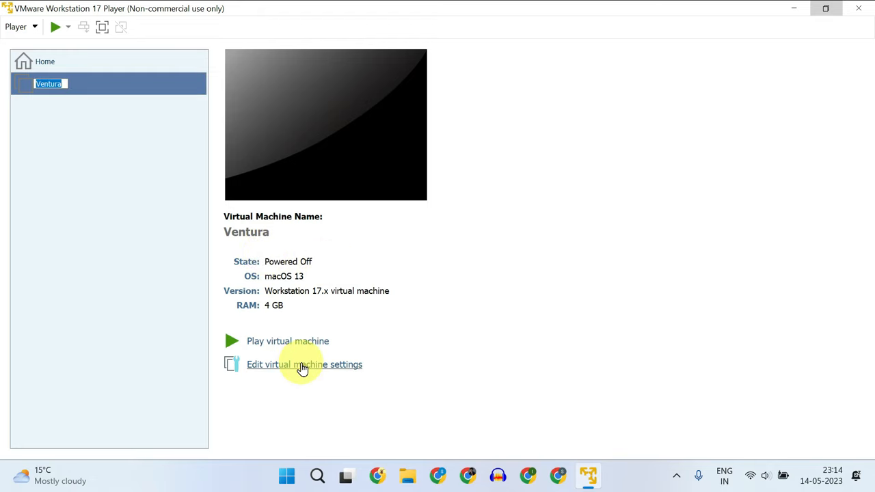
Raise the Ventura VM's memory from 4 GB to 10812 MB and view its processor settings.
left_click(304, 364)
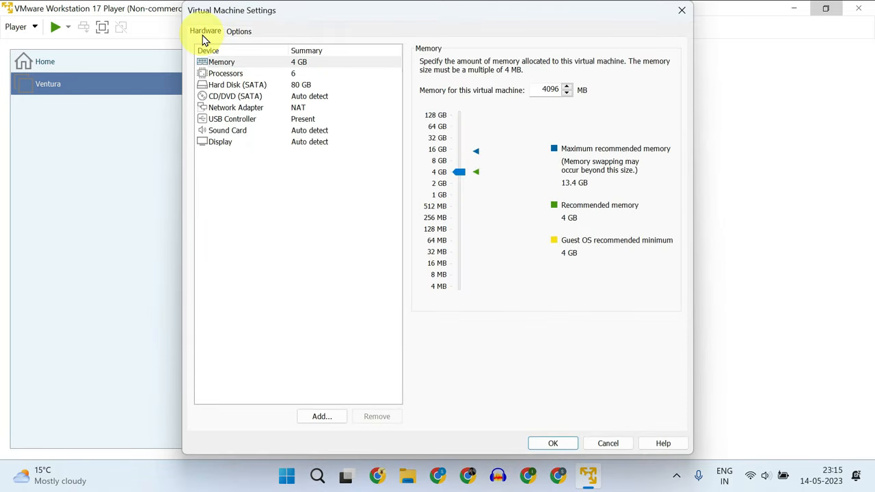
left_click(221, 62)
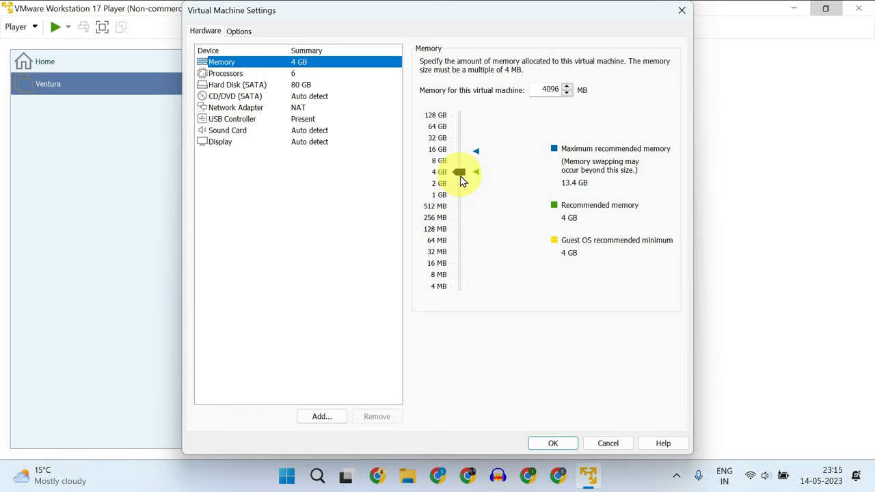
mouse_move(581, 181)
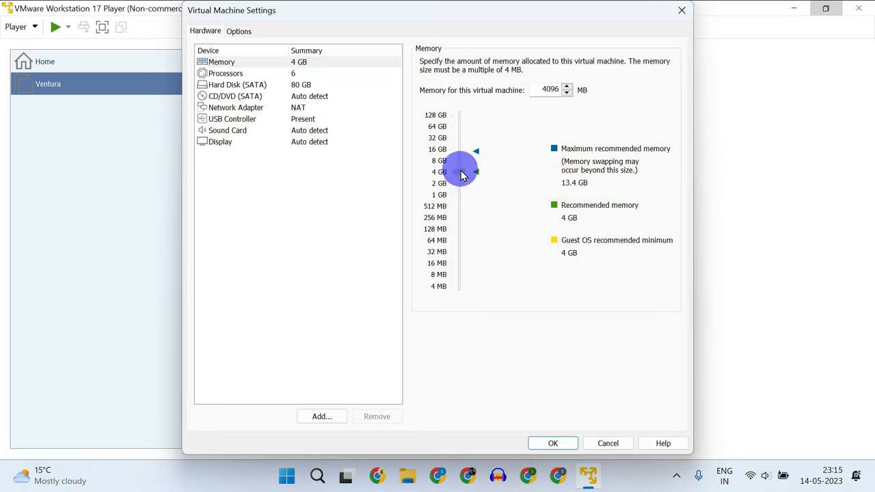
left_click_drag(459, 172, 459, 156)
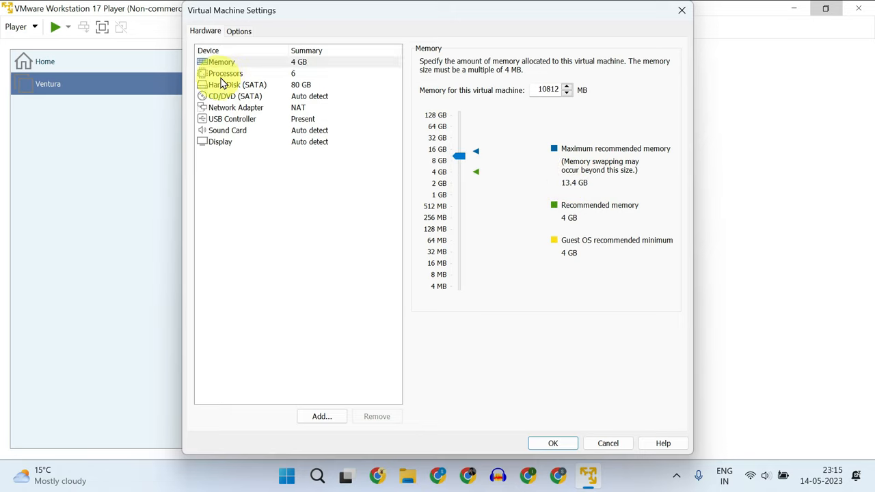
left_click(226, 73)
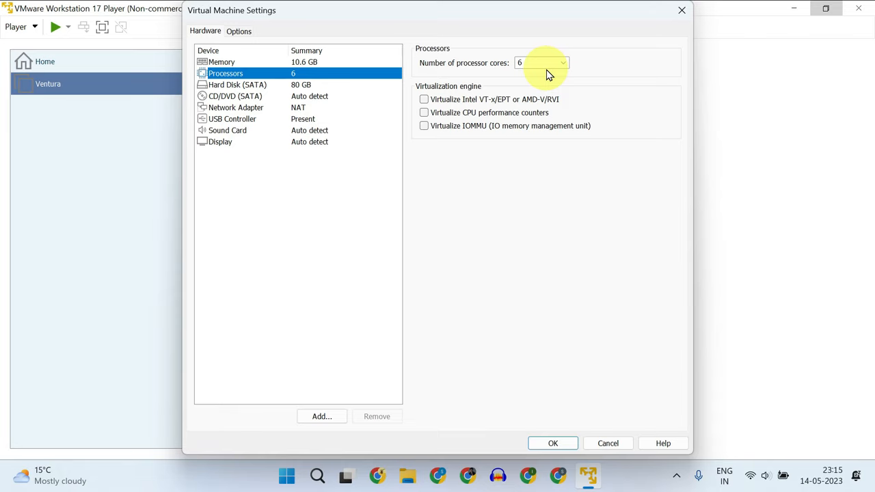
mouse_move(193, 479)
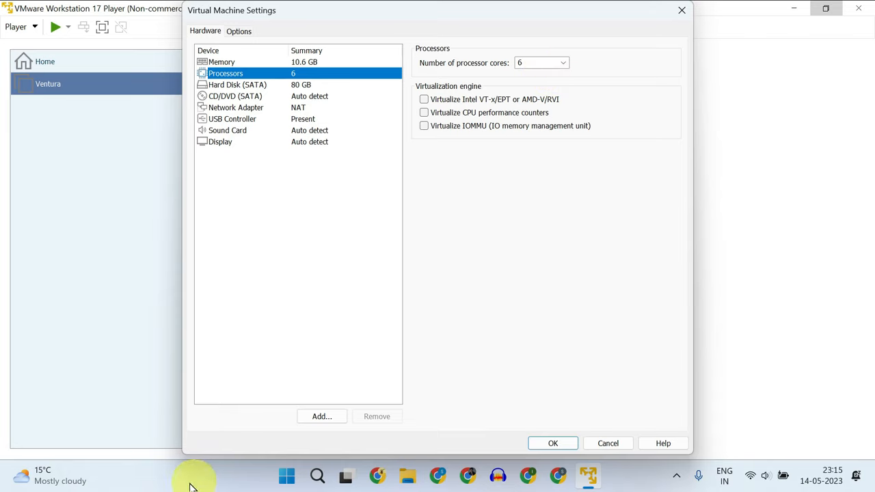
Check host usage in Task Manager's Performance view: 44% CPU, 47% memory.
left_click(602, 476)
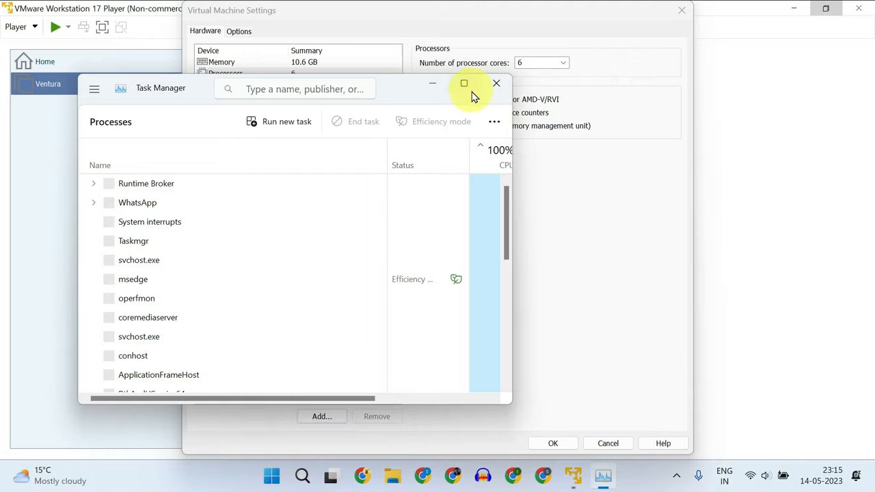
left_click(464, 82)
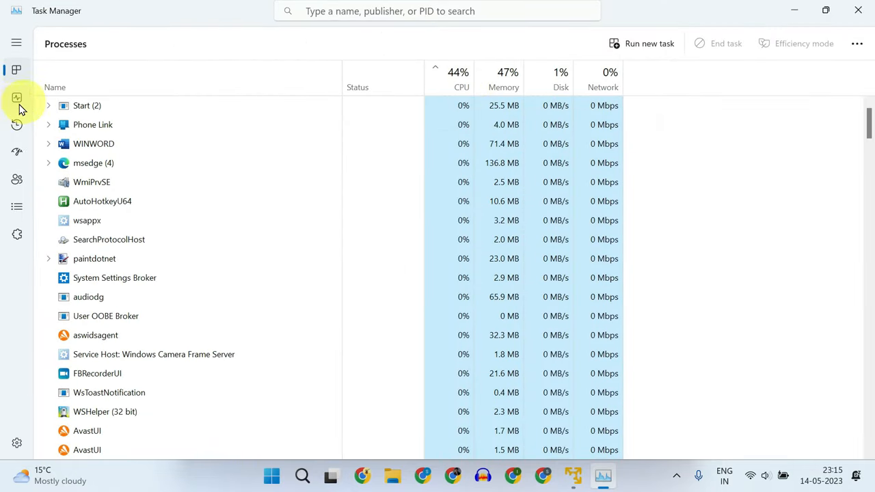
left_click(17, 97)
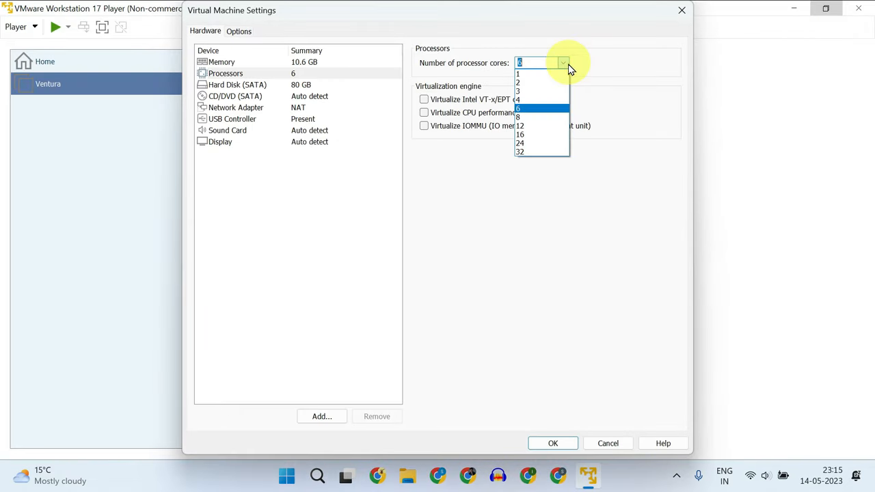
Keep 6 processor cores and enable 3D graphics acceleration with 2 GB graphics memory.
left_click(520, 108)
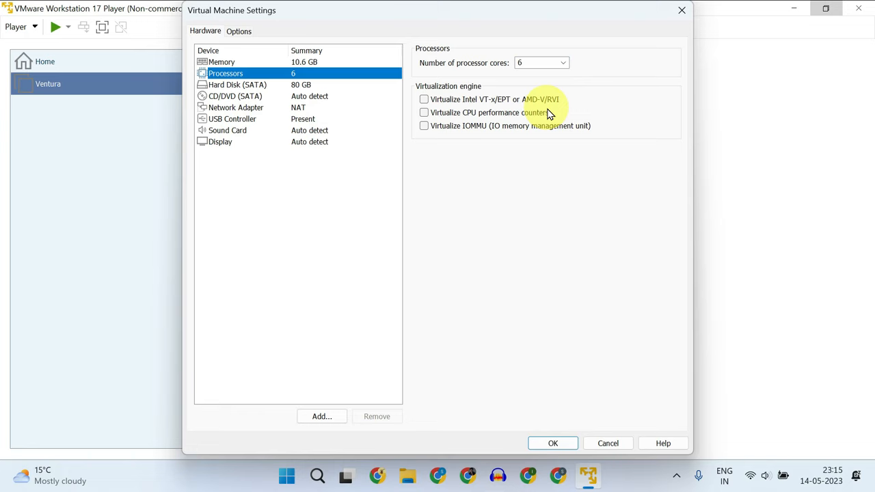
left_click(220, 141)
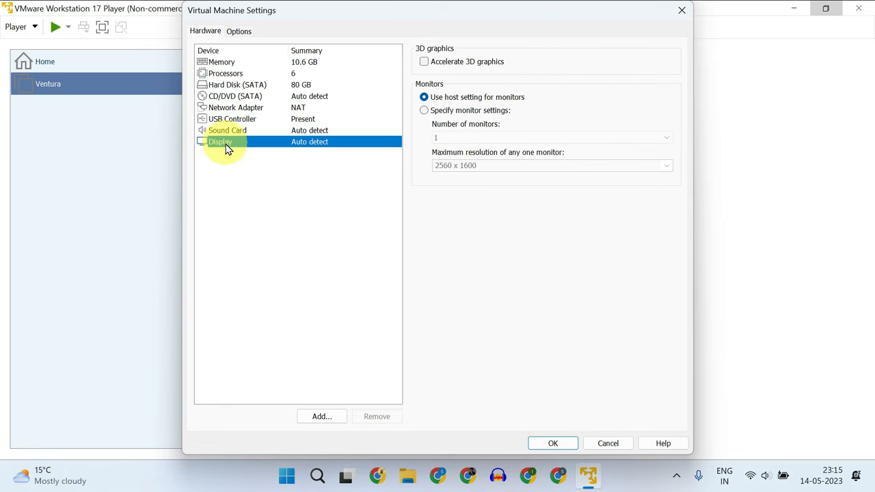
mouse_move(469, 61)
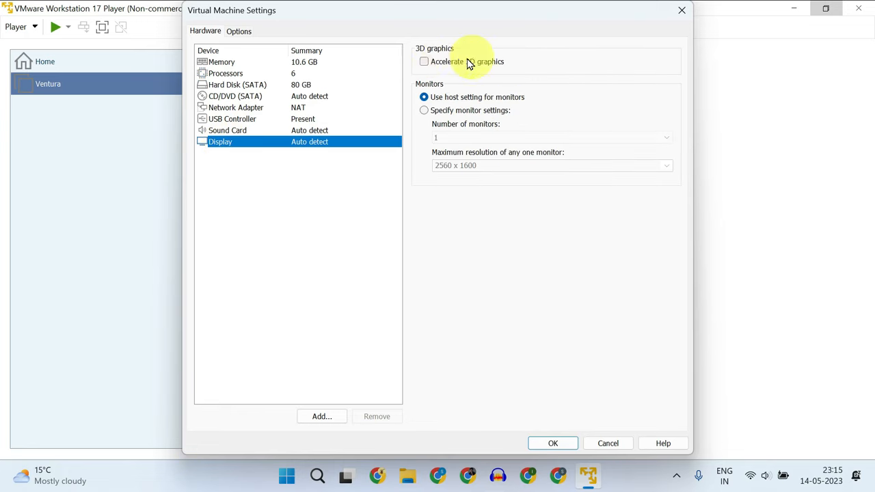
left_click(424, 61)
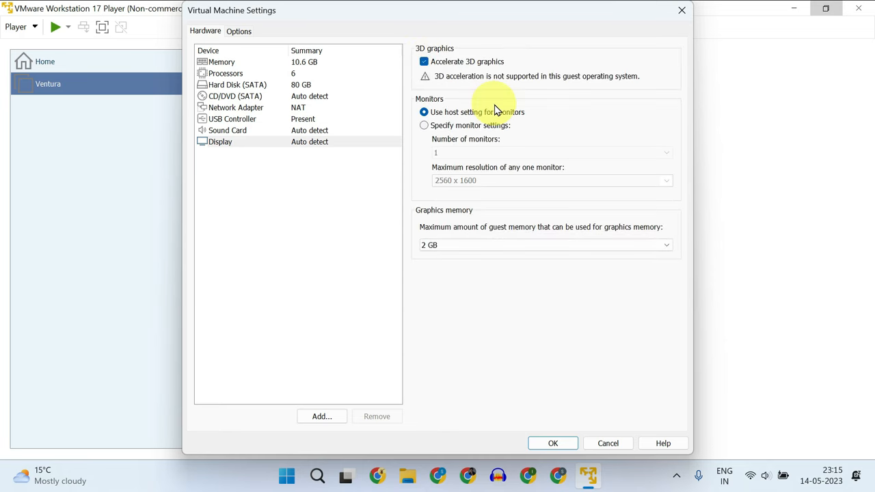
left_click(665, 245)
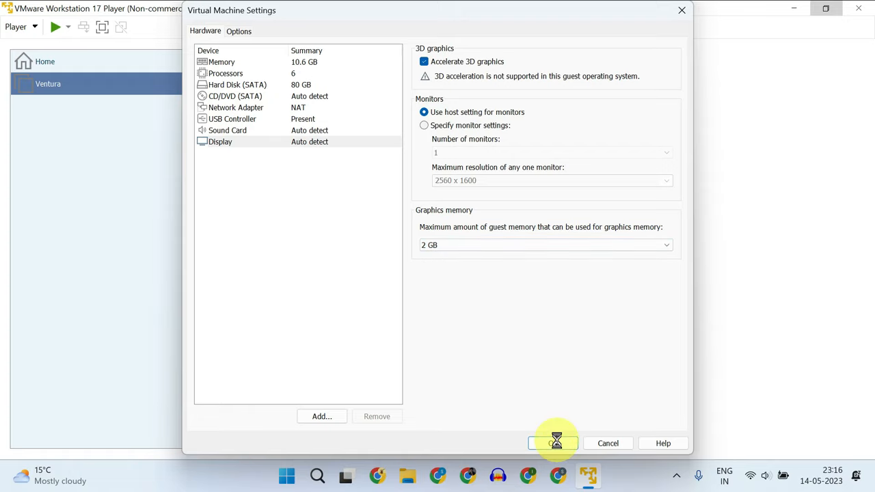
Save the VM settings, boot Ventura, and launch Safari in the macOS guest.
left_click(552, 442)
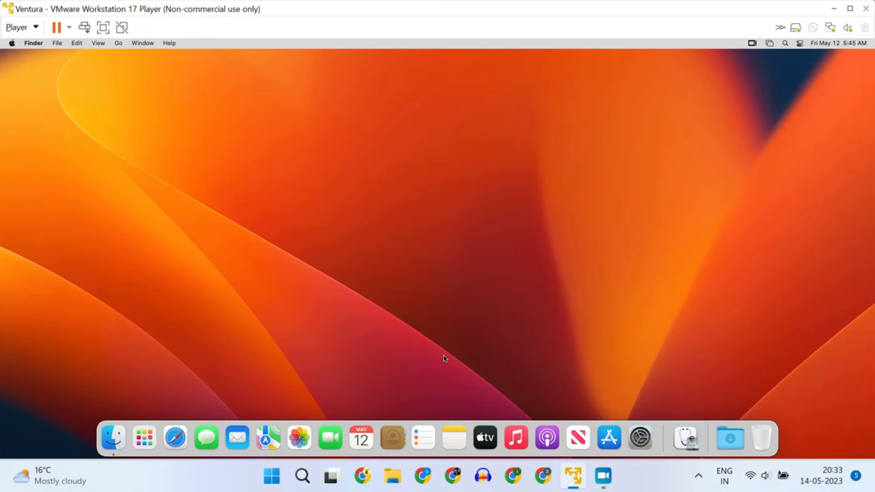
mouse_move(298, 336)
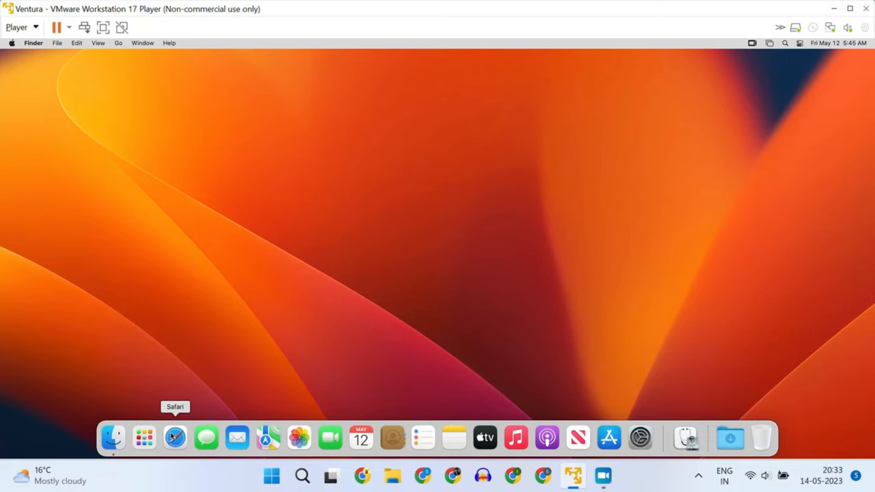
left_click(175, 438)
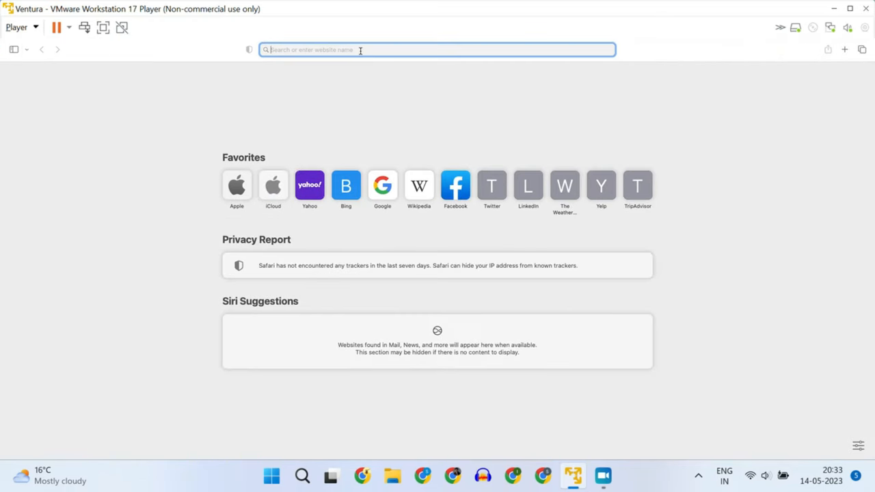
Search 'xcode developer' and reach Apple's More Downloads page filtered for Xcode.
type("xcode developer")
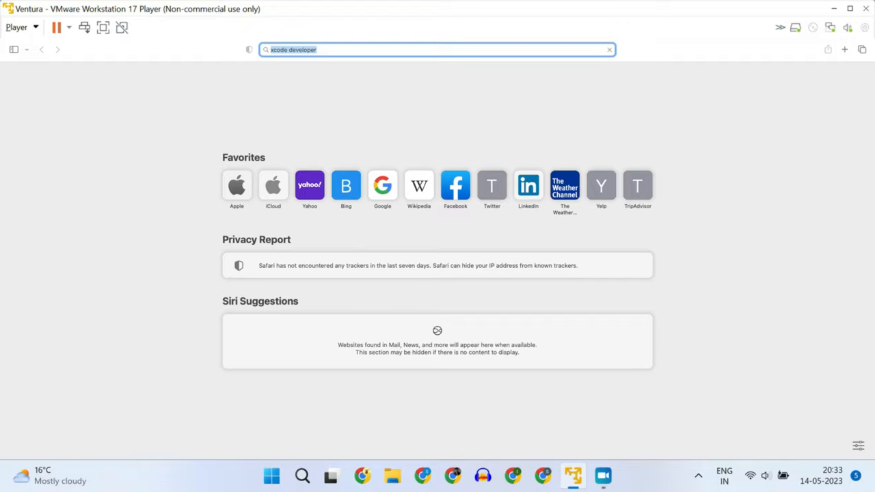
key("Return")
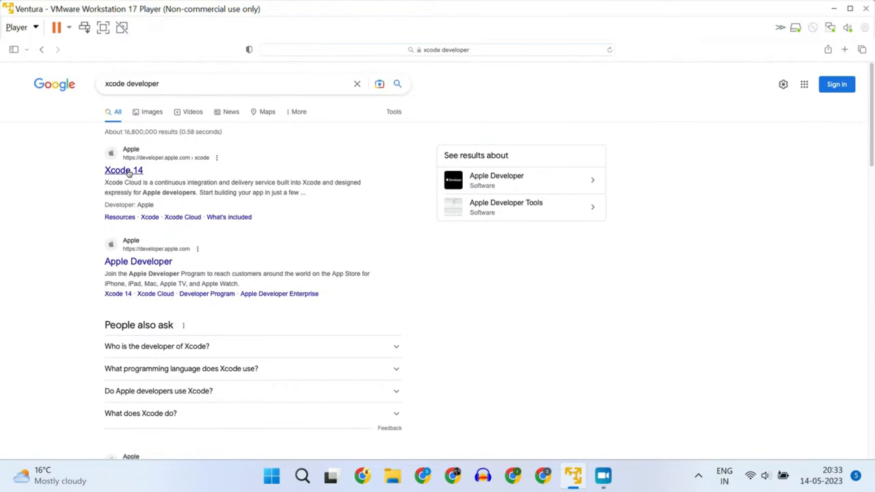
left_click(123, 170)
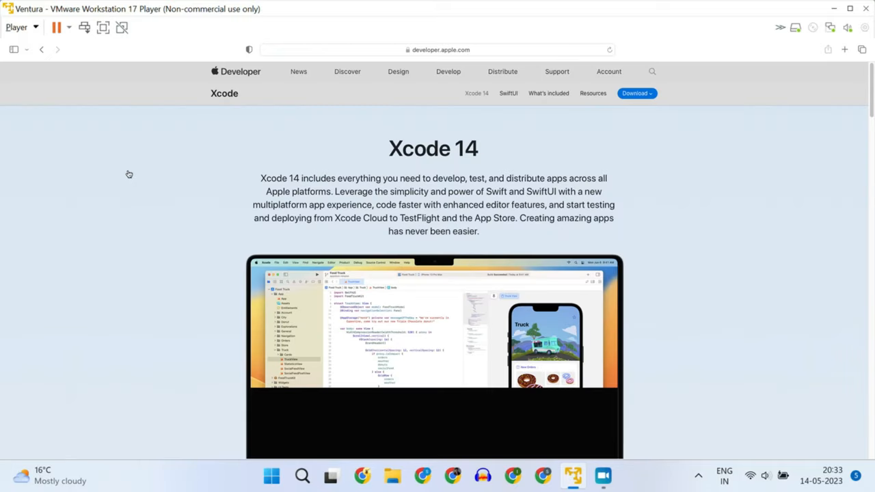
left_click(635, 93)
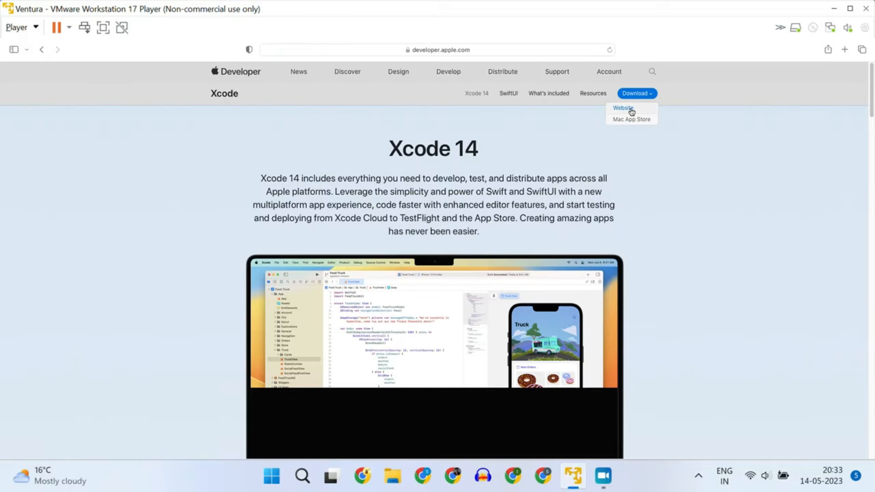
left_click(622, 108)
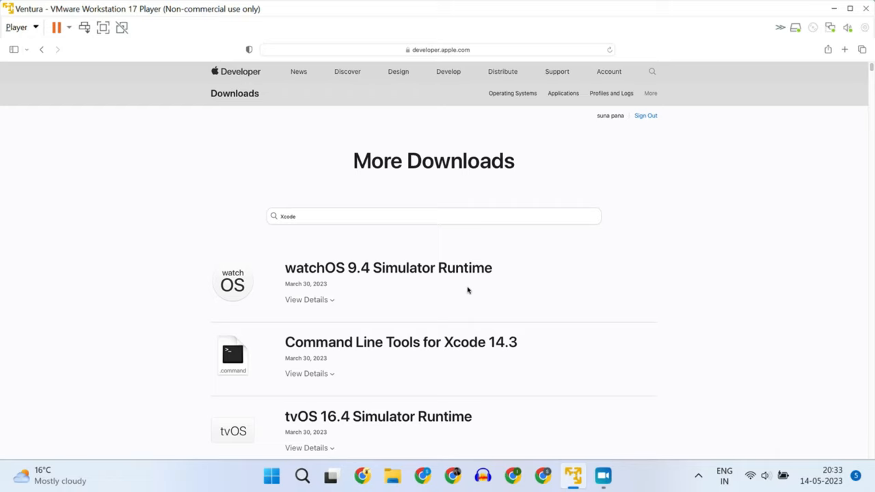
mouse_move(526, 287)
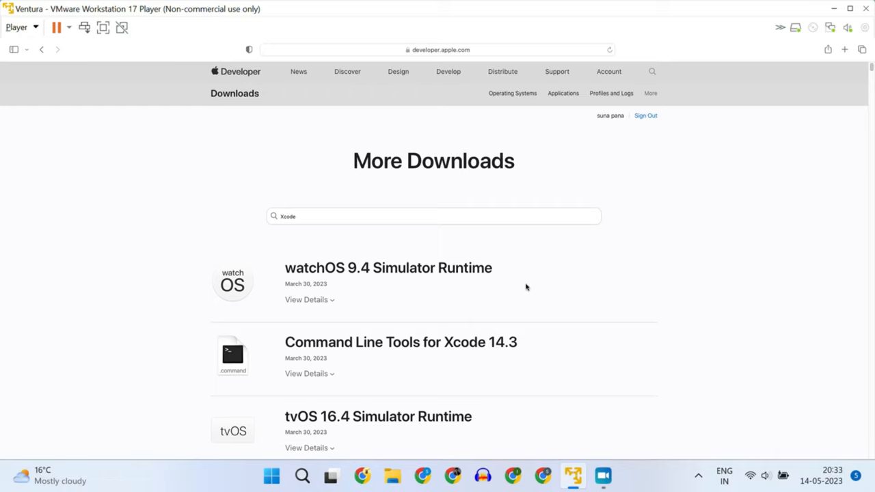
scroll("down", 3)
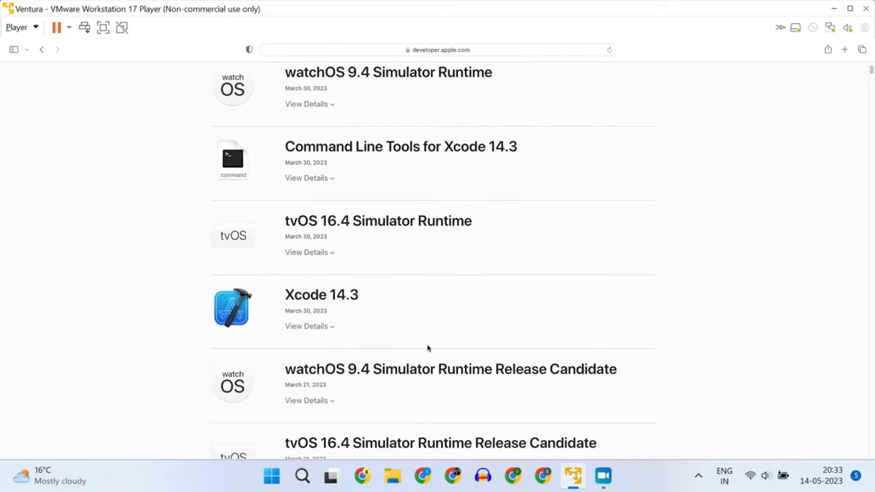
mouse_move(233, 311)
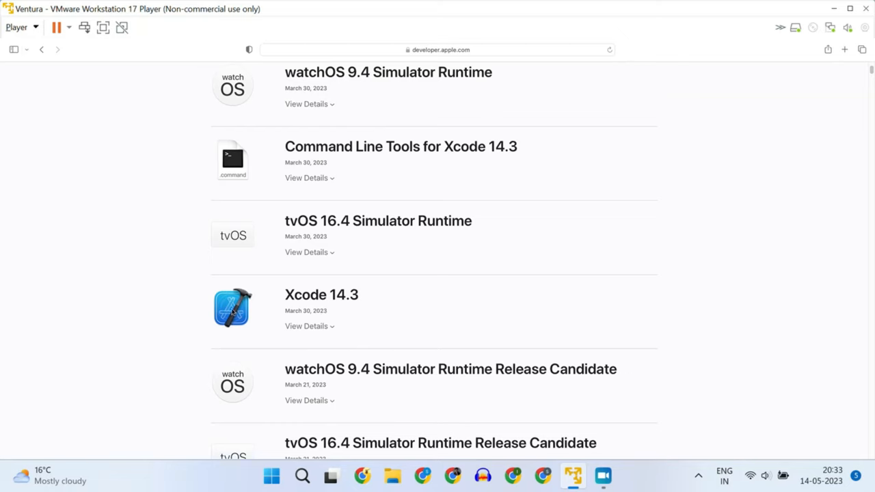
Download Xcode_14.3.xip (7.53 GB), allowing developer.apple.com, and watch its progress.
left_click(306, 326)
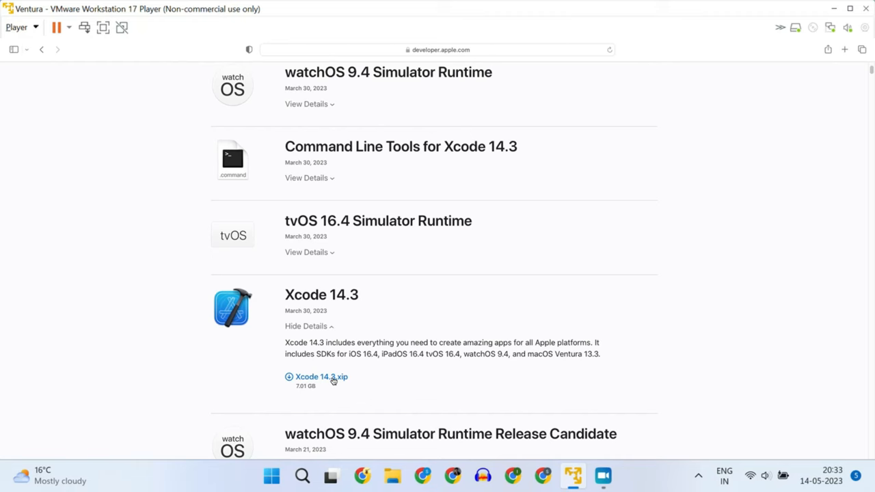
left_click(317, 377)
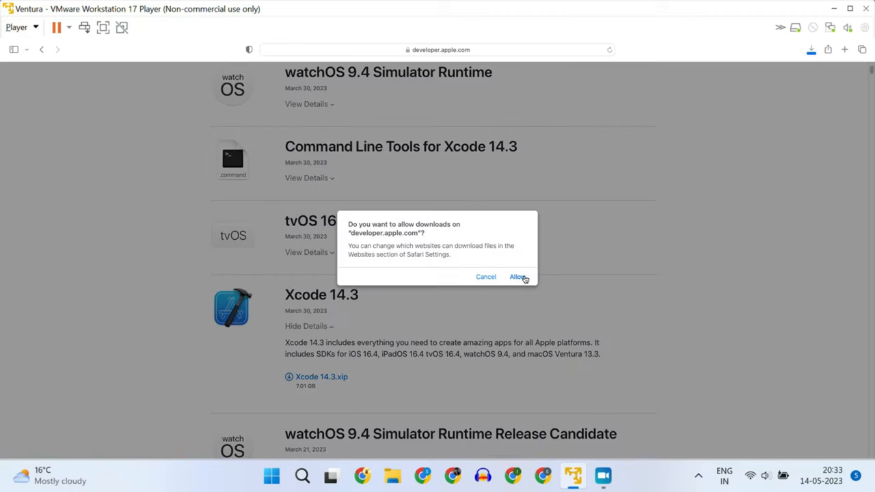
left_click(517, 277)
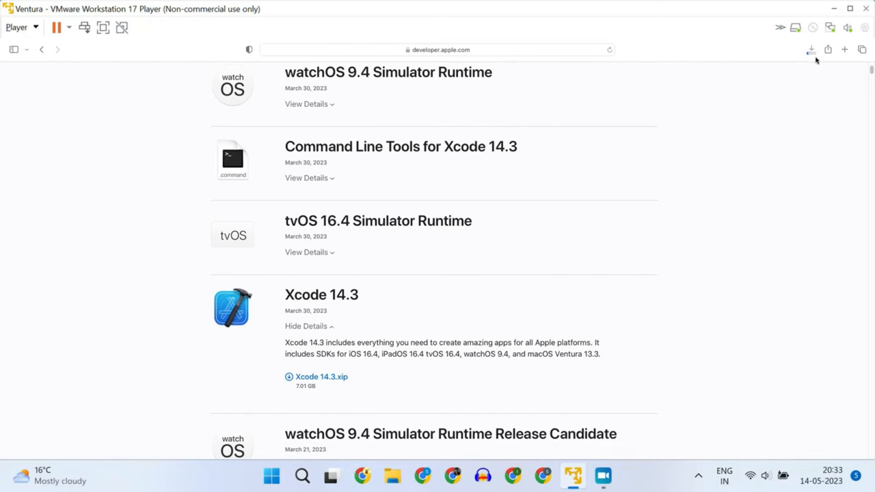
left_click(811, 49)
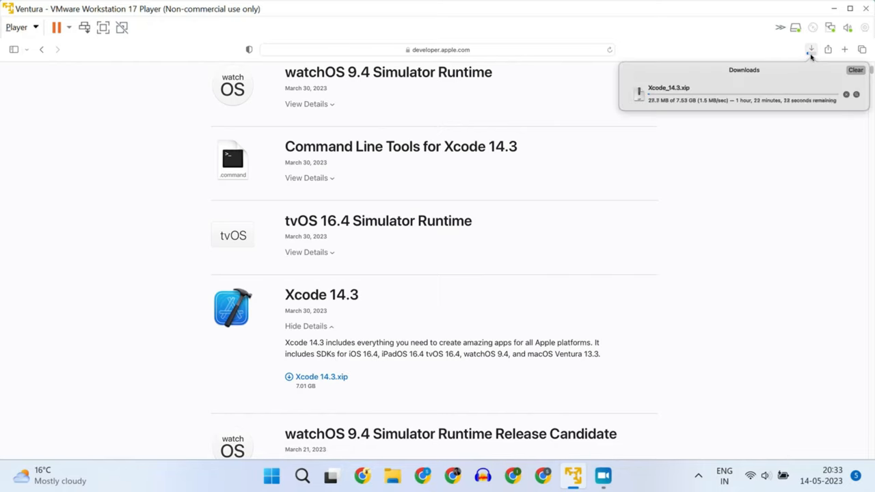
mouse_move(782, 104)
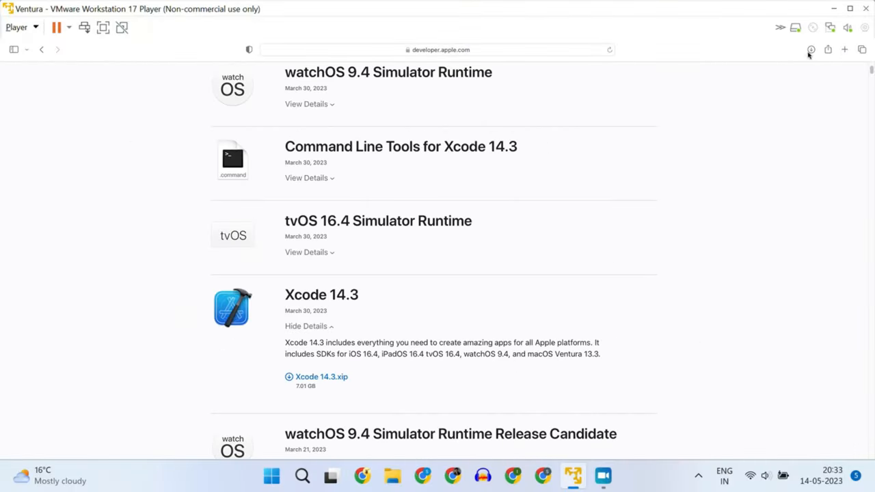
Reveal the finished Xcode_14.3.xip in Downloads and extract the Xcode application.
left_click(811, 49)
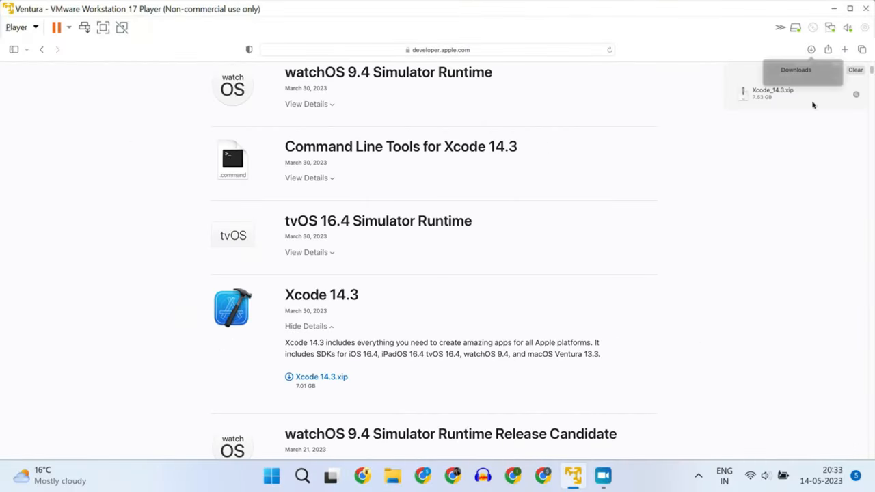
right_click(772, 94)
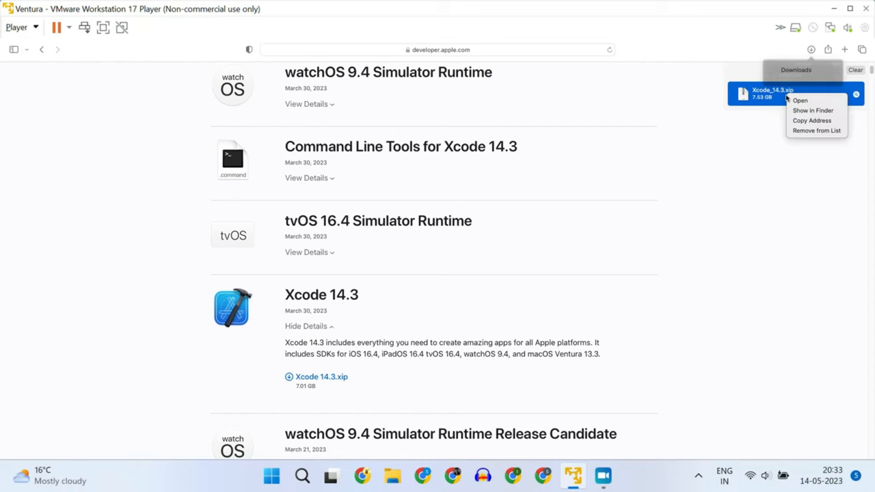
left_click(772, 151)
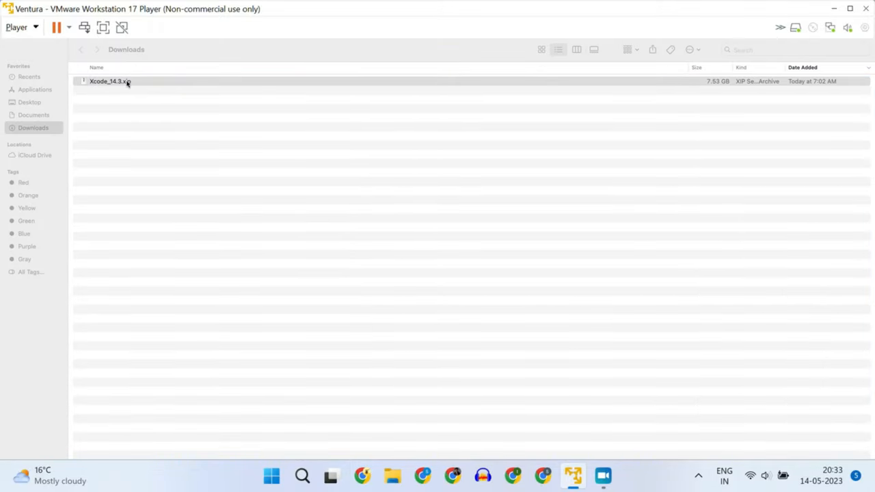
double_click(109, 80)
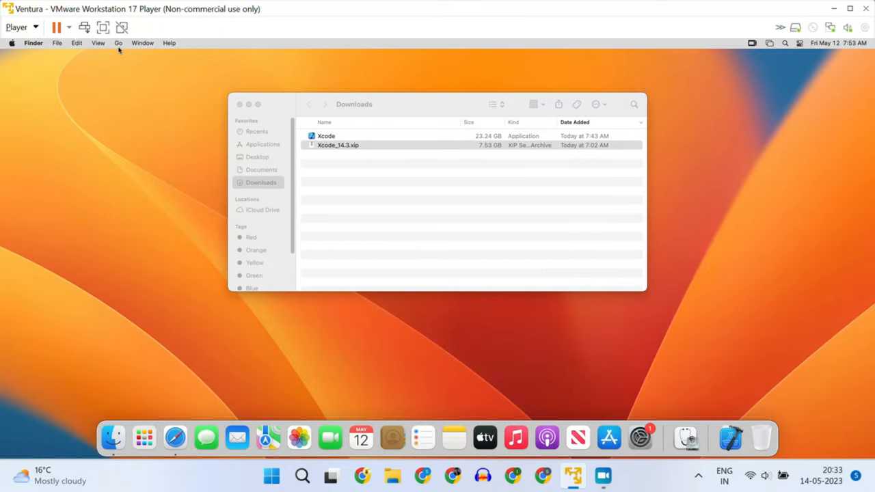
Go to Applications, close the Downloads window, and launch Xcode to its license agreement.
left_click(118, 42)
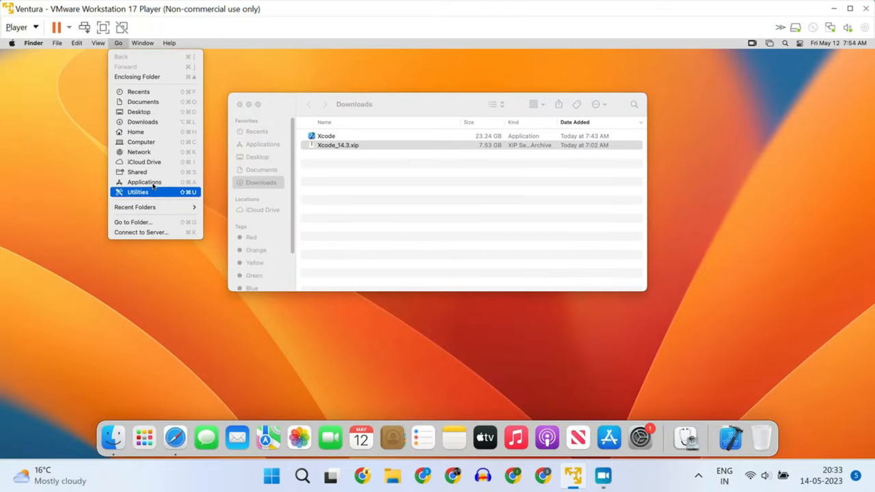
left_click(158, 183)
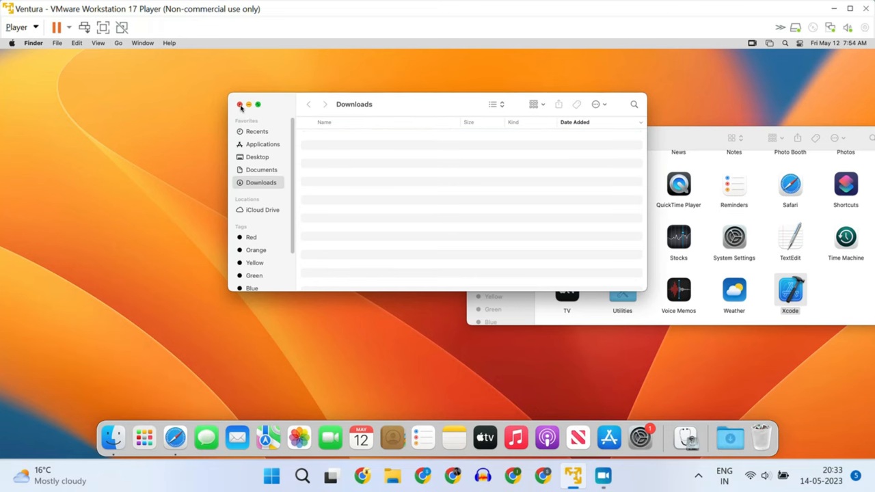
left_click(262, 144)
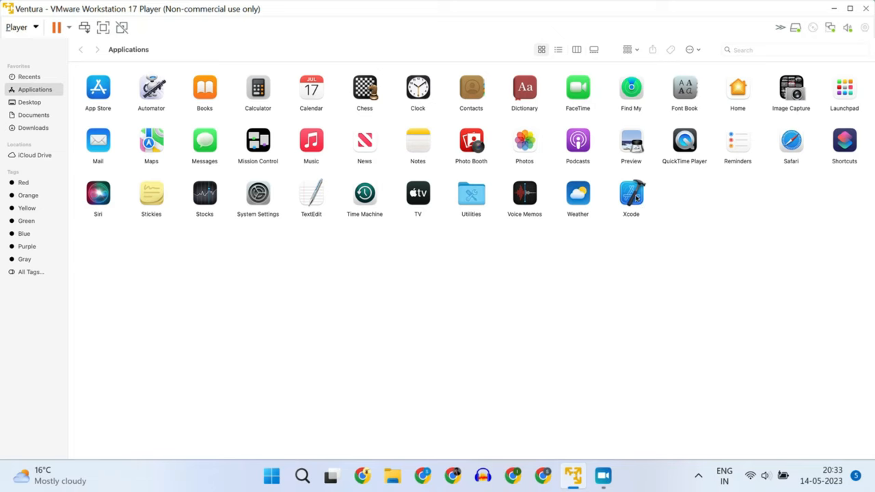
double_click(630, 193)
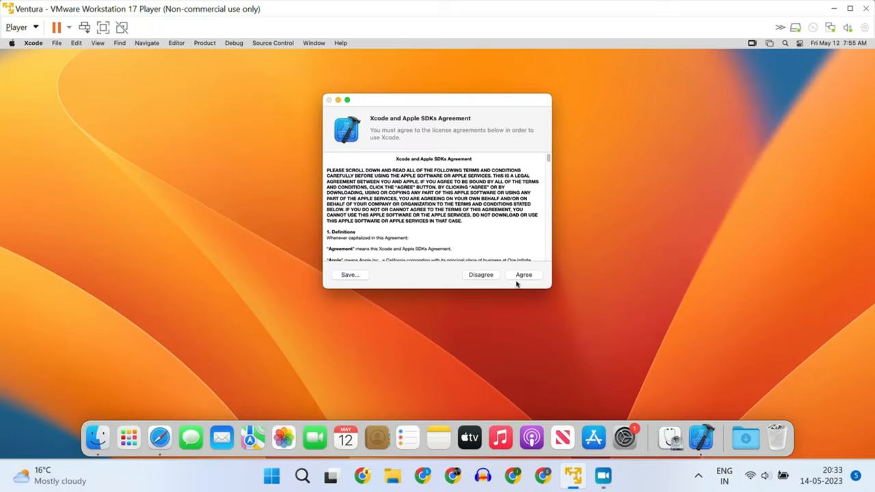
Accept the Xcode license with the admin password, install macOS/iOS components, and dismiss What's New.
left_click(523, 274)
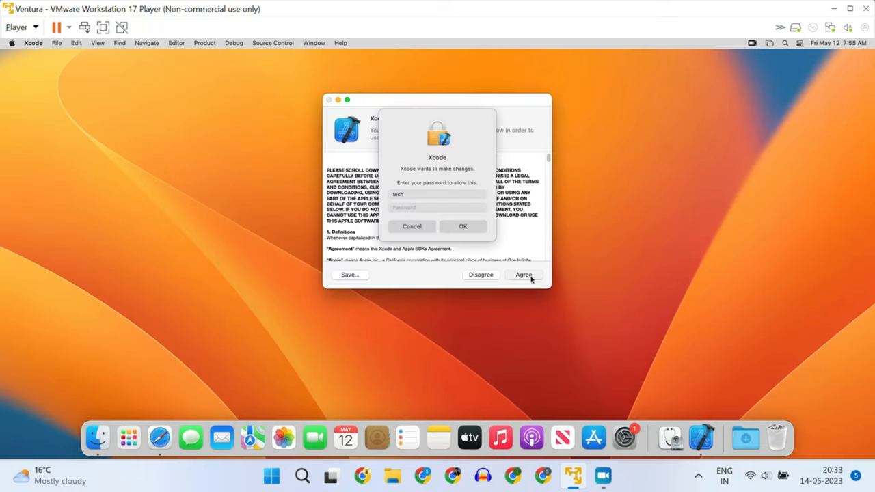
type("••••••")
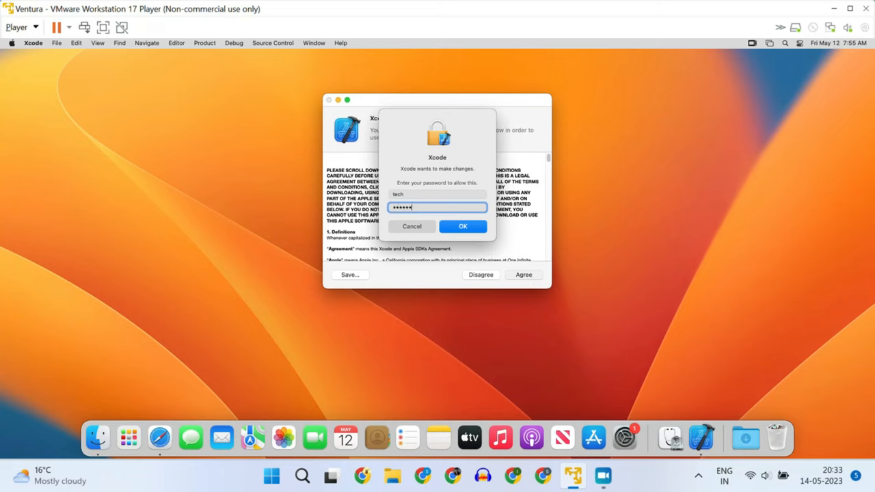
left_click(463, 226)
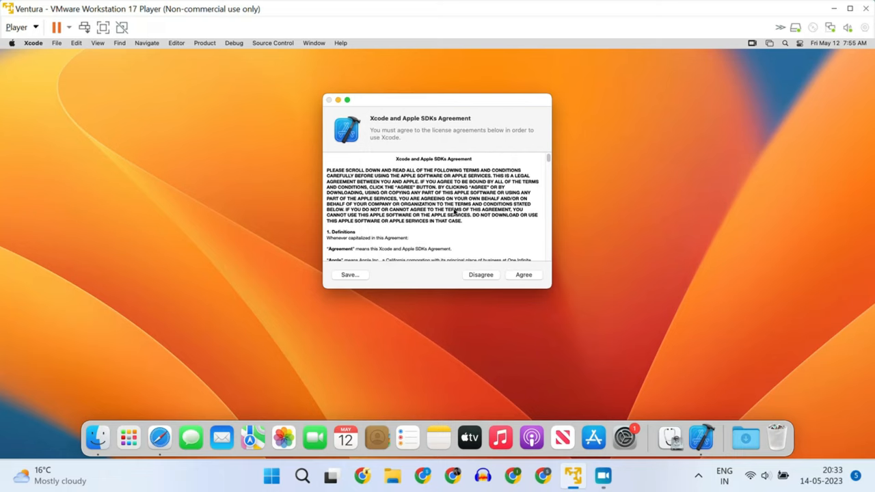
left_click(523, 274)
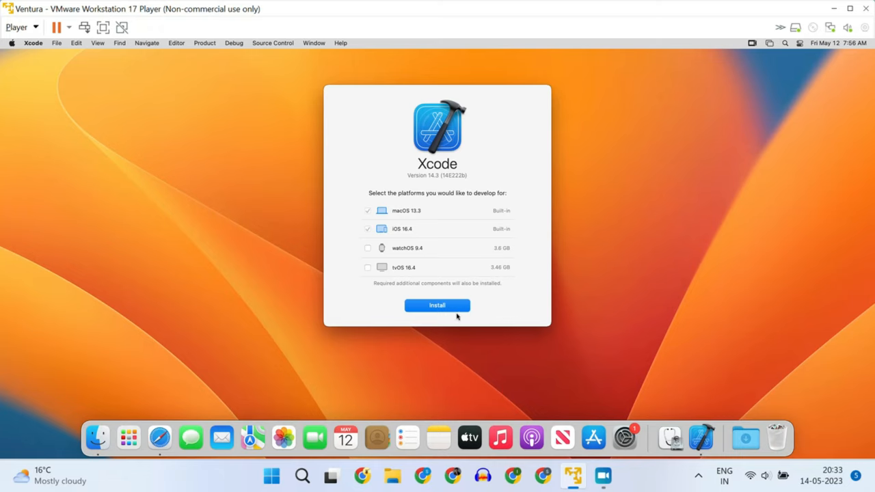
left_click(437, 305)
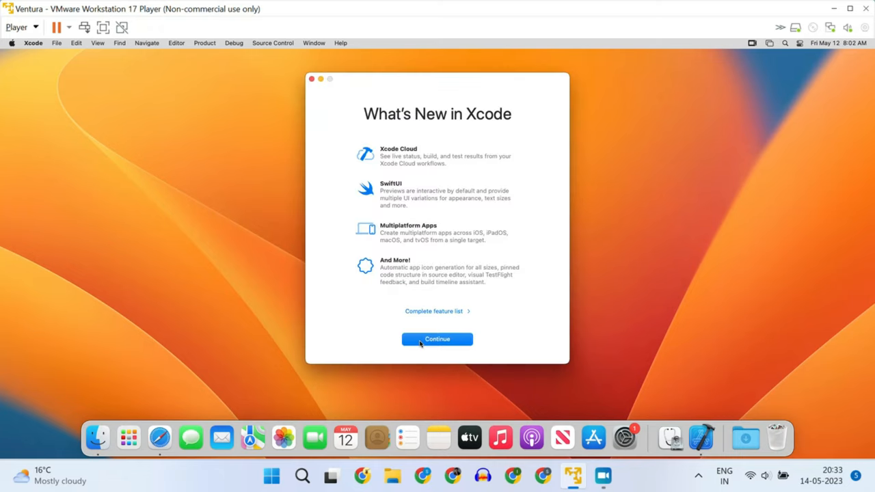
left_click(437, 339)
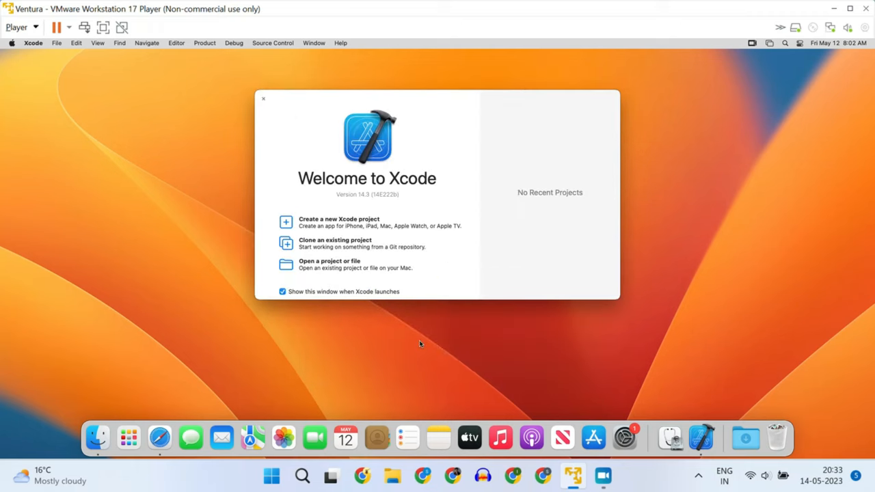
Create an iOS App project 'helloworld' for abctech on the Desktop, with Git repository unchecked.
left_click(338, 222)
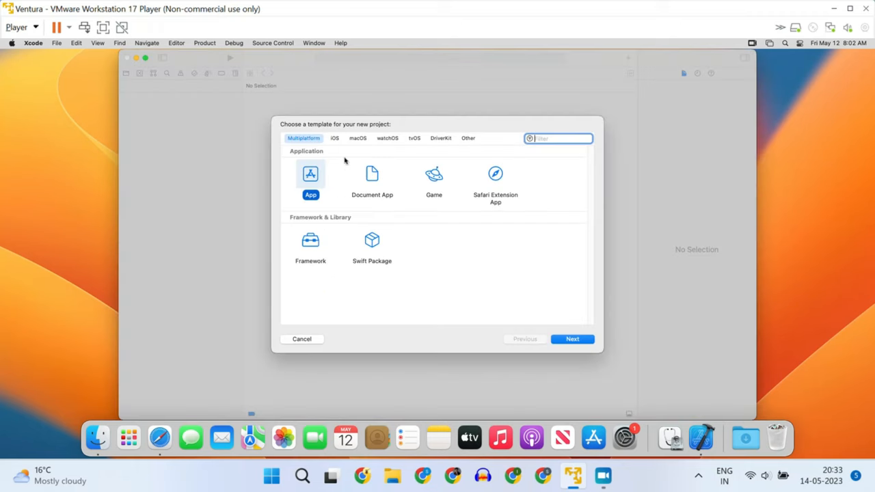
left_click(334, 138)
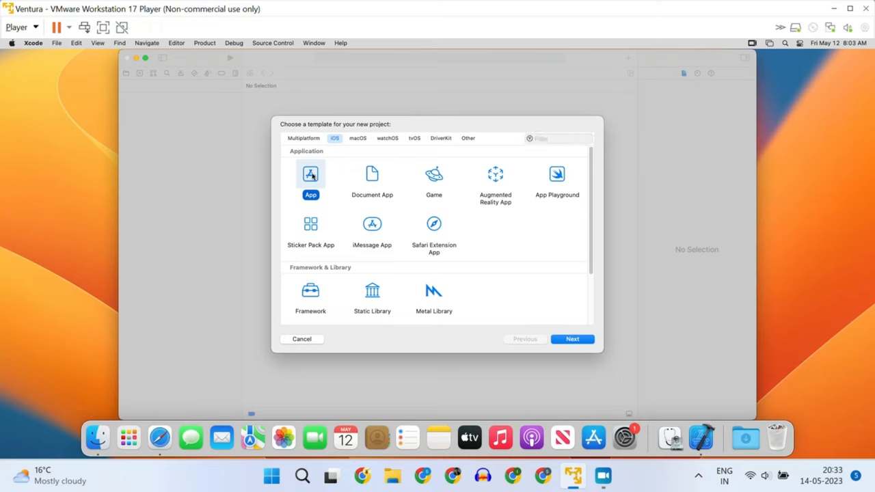
left_click(572, 338)
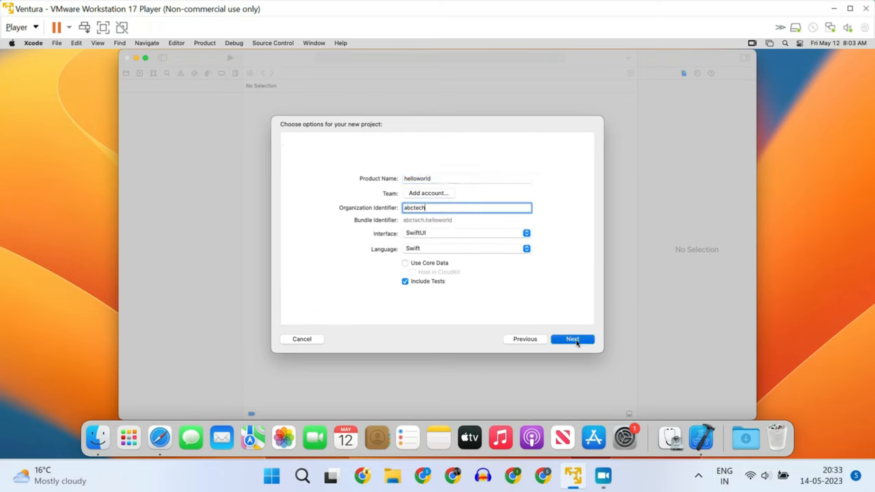
left_click(572, 339)
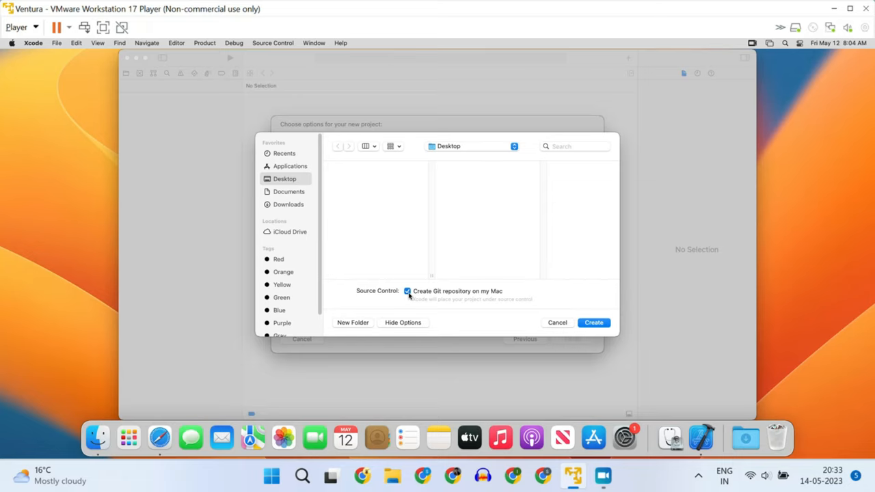
left_click(407, 291)
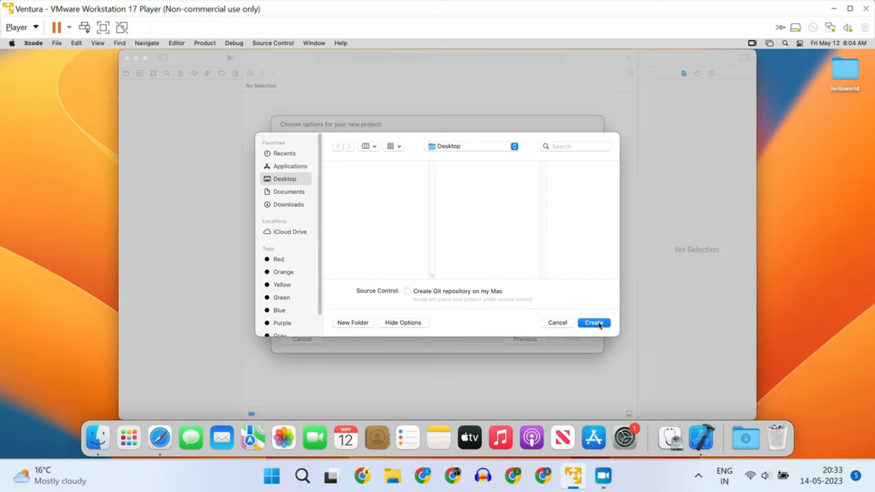
left_click(593, 322)
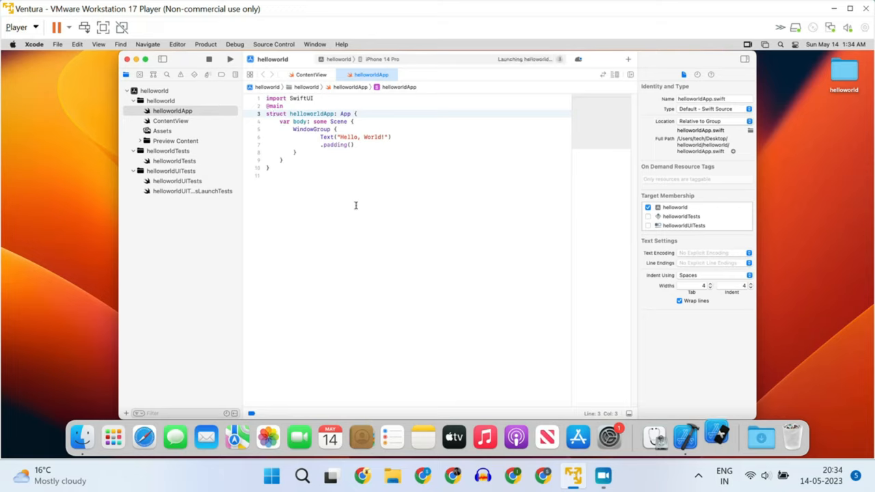
mouse_move(715, 436)
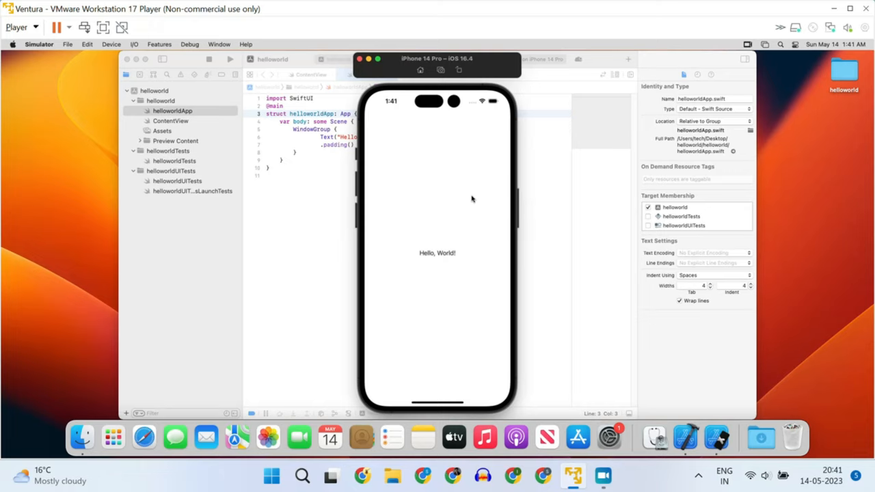
mouse_move(431, 80)
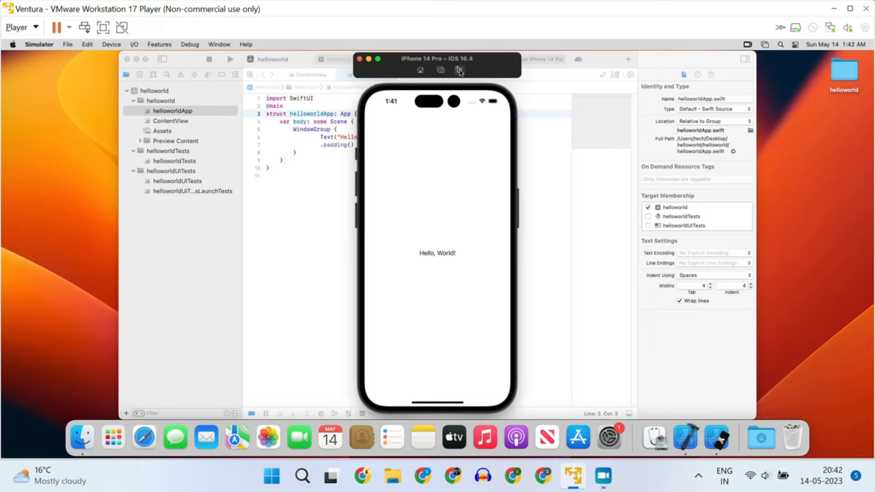
Rotate the iPhone 14 Pro simulator to landscape orientation.
left_click(459, 71)
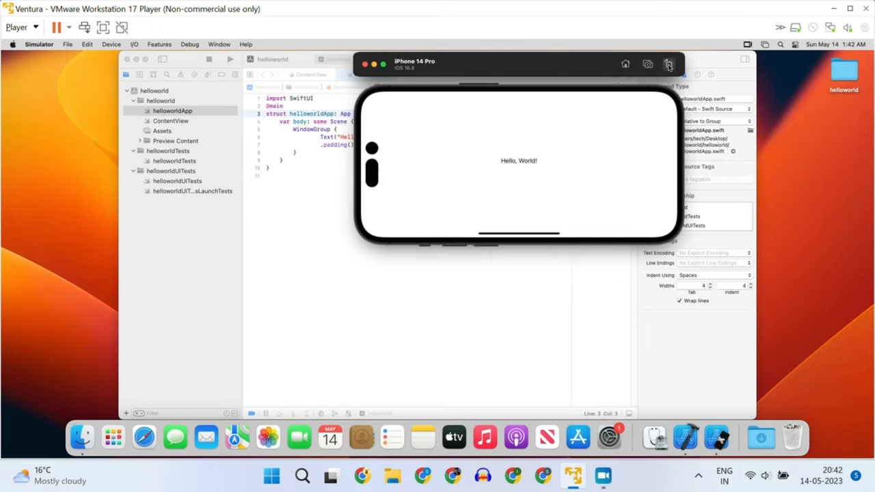